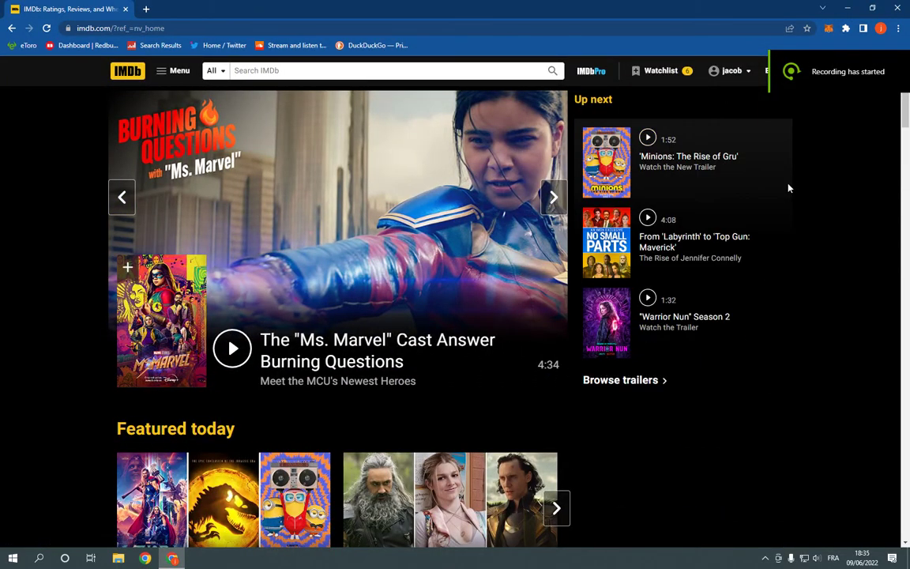
# Scroll down through the IMDb homepage to the footer.
pyautogui.scroll(-3)
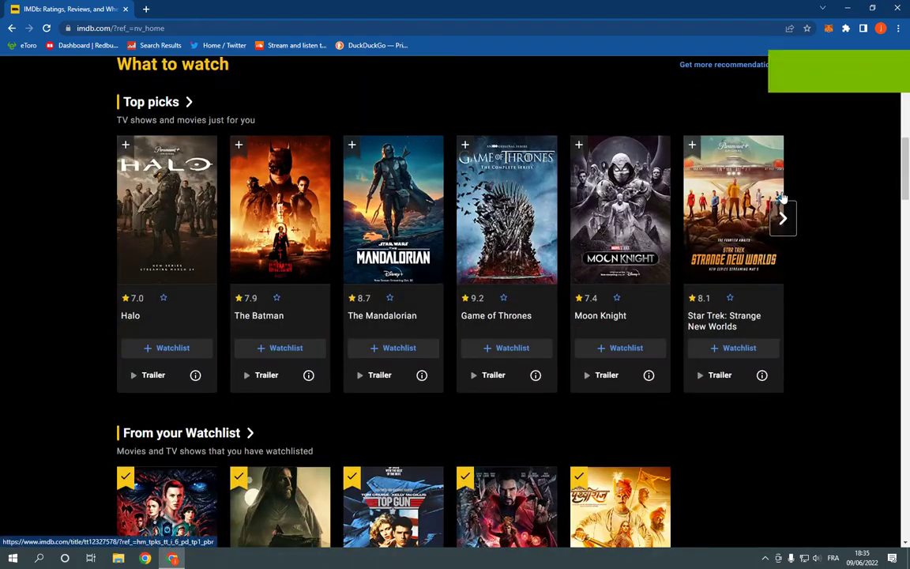
pyautogui.scroll(-3)
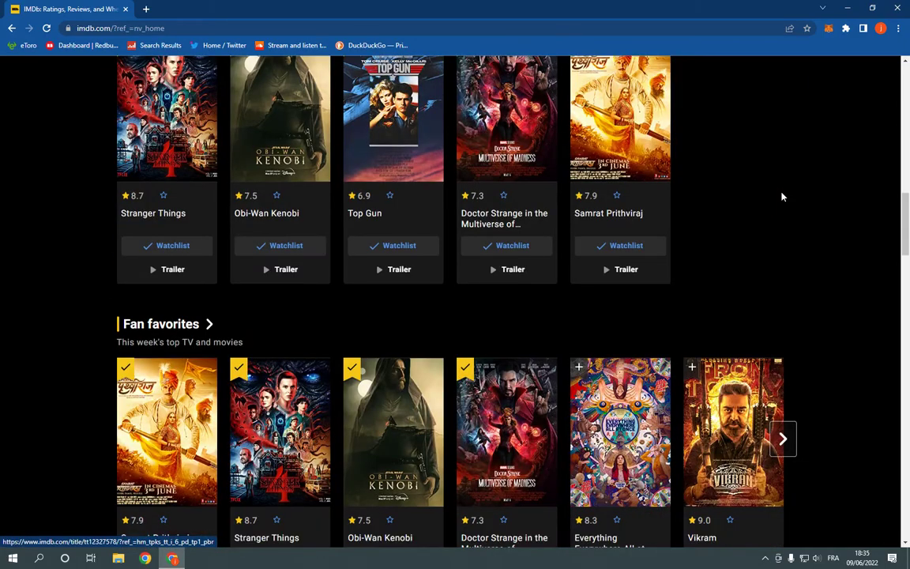
pyautogui.scroll(-3)
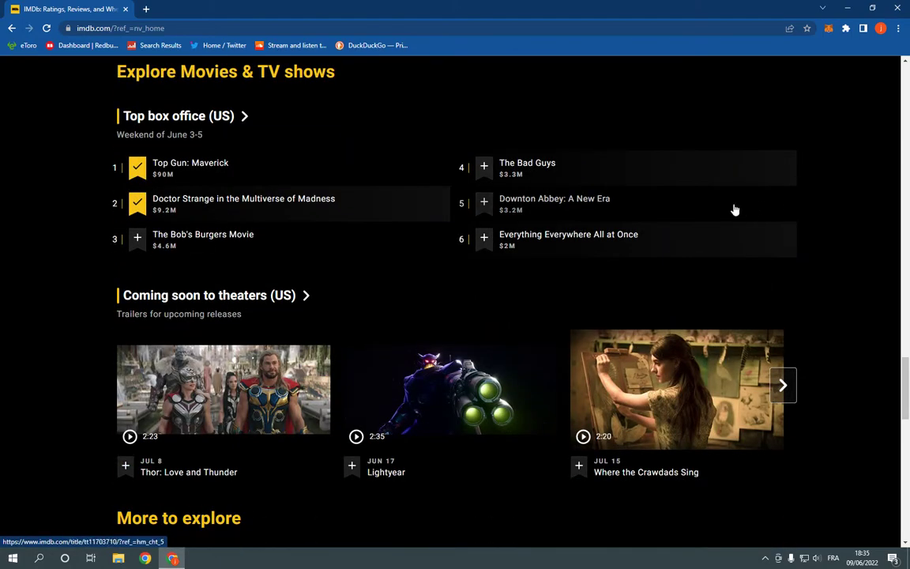
pyautogui.scroll(-3)
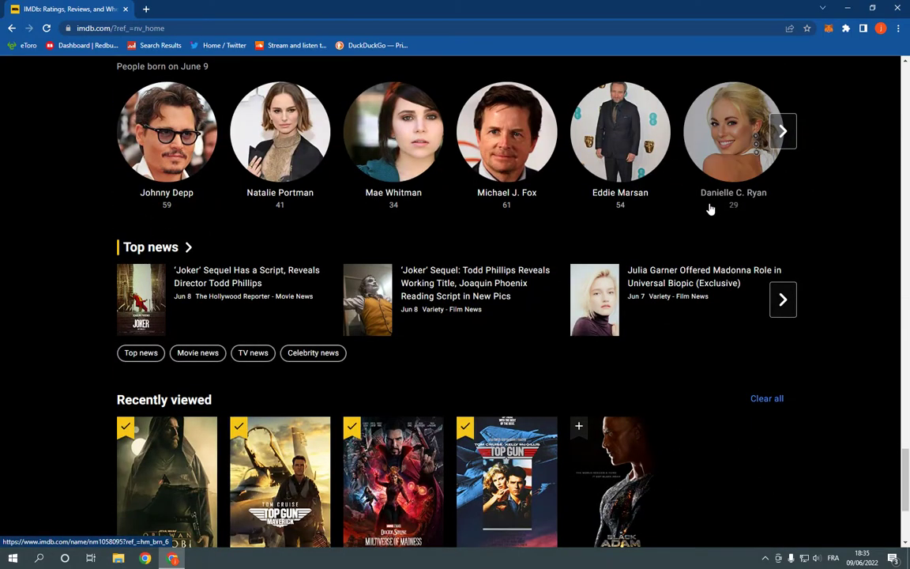
pyautogui.scroll(-3)
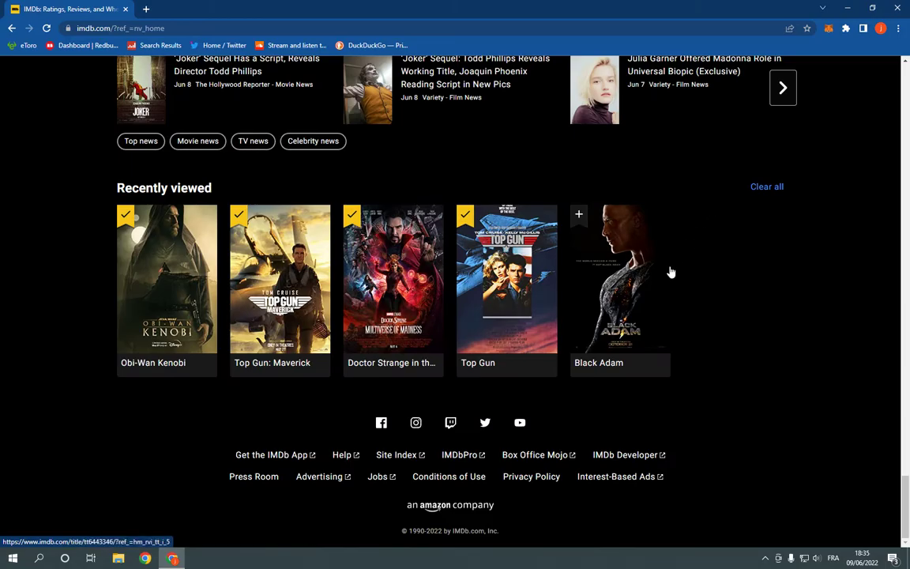
pyautogui.moveTo(671, 272)
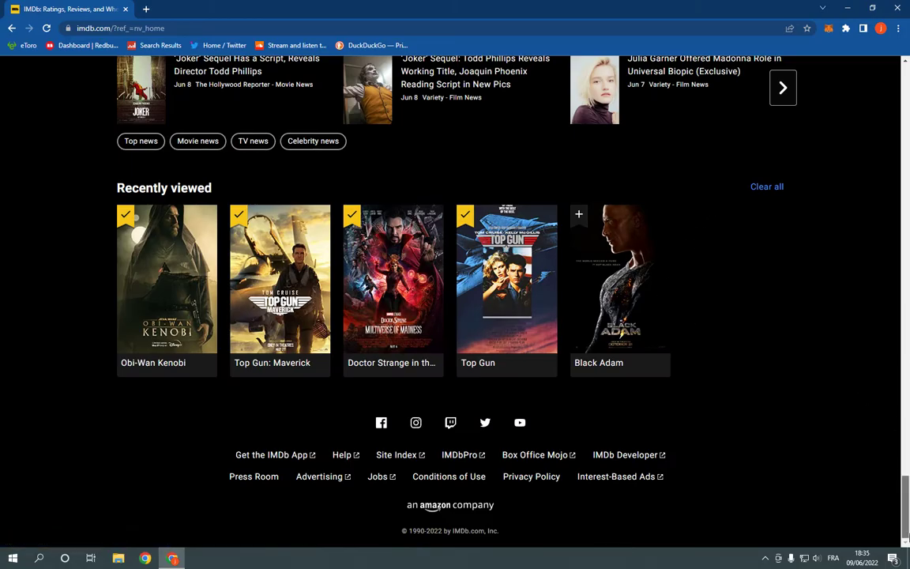
# Return to the top and open the EN language dropdown in the header.
pyautogui.scroll(3)
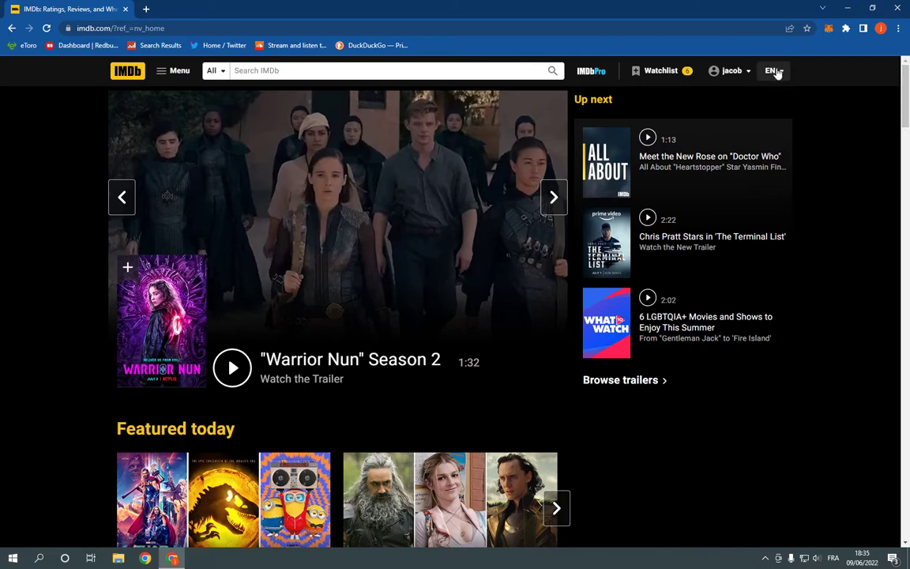
pyautogui.click(554, 197)
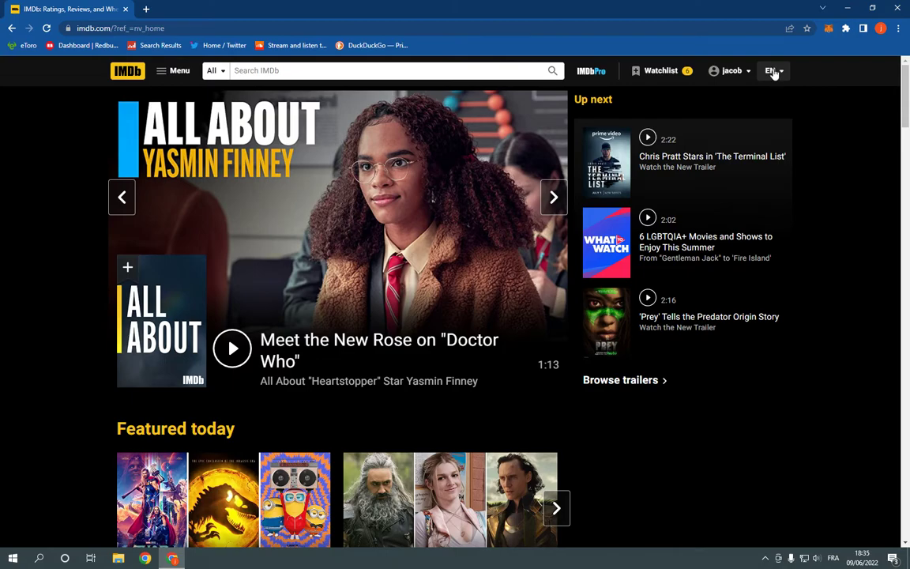
pyautogui.click(773, 71)
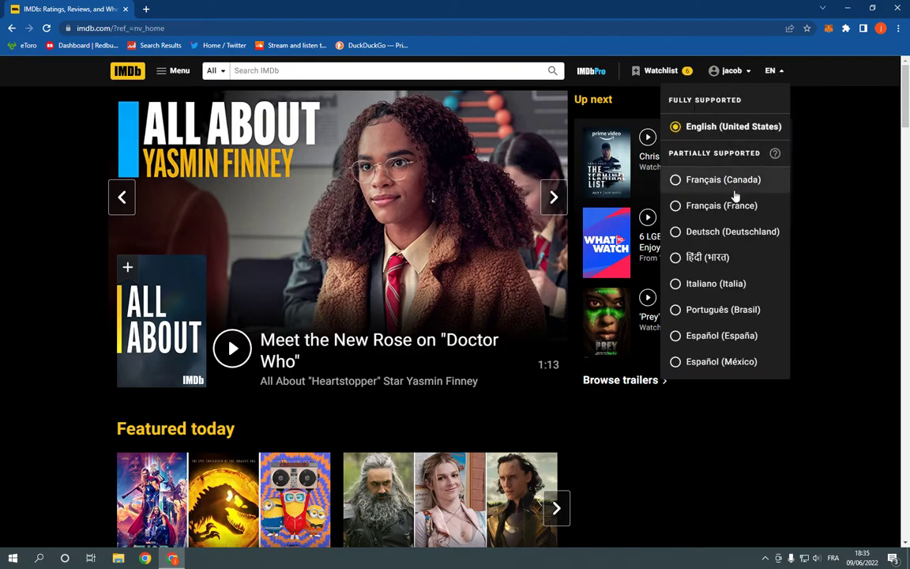
# Close the EN language list without picking a language, leaving the site in English.
pyautogui.click(554, 197)
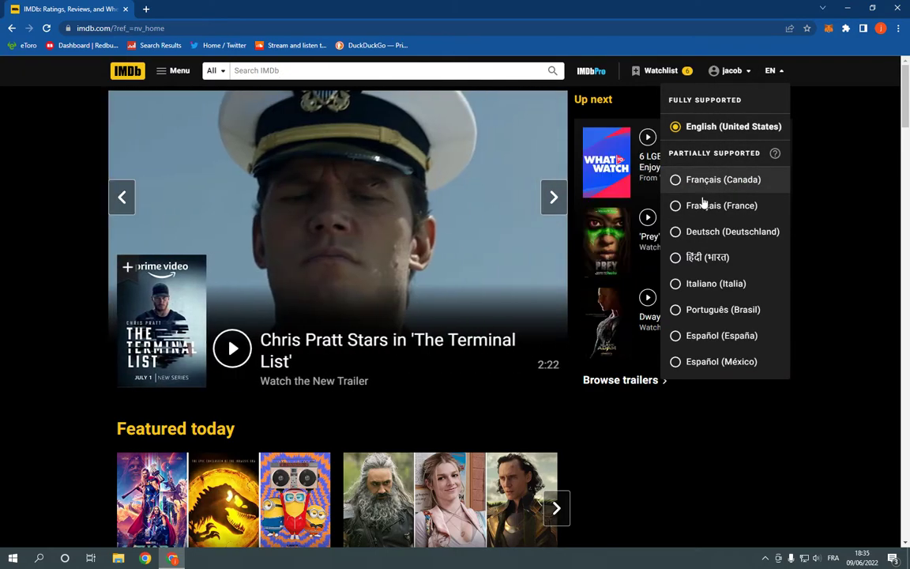
pyautogui.moveTo(731, 231)
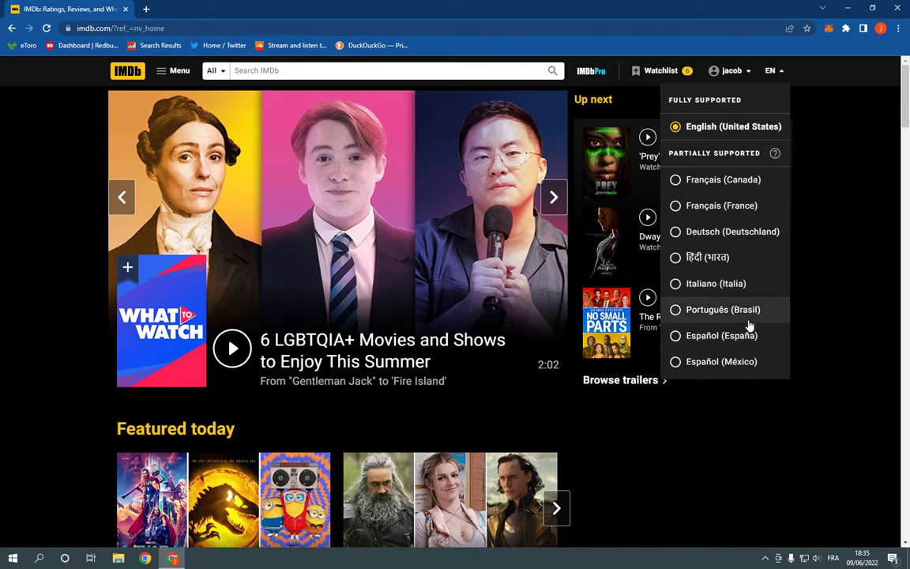
pyautogui.moveTo(719, 372)
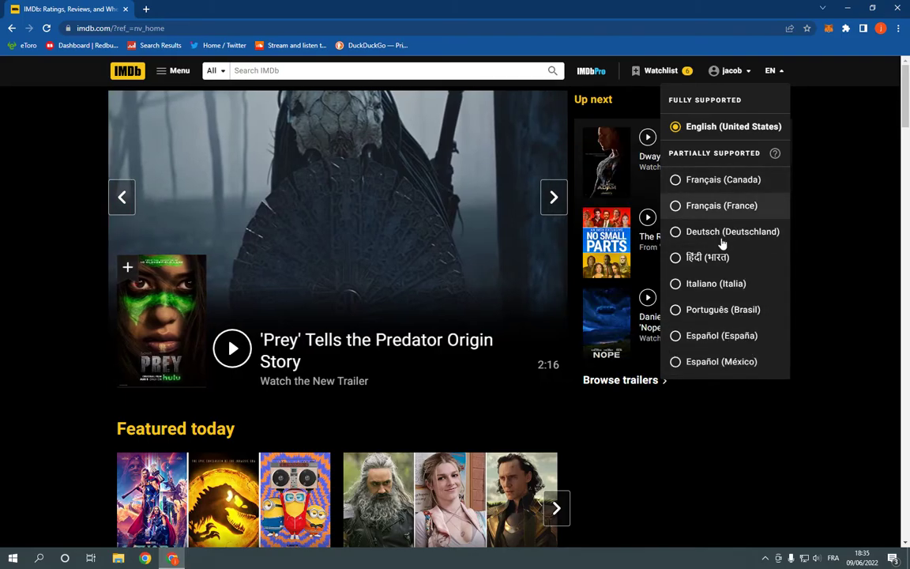
pyautogui.scroll(-3)
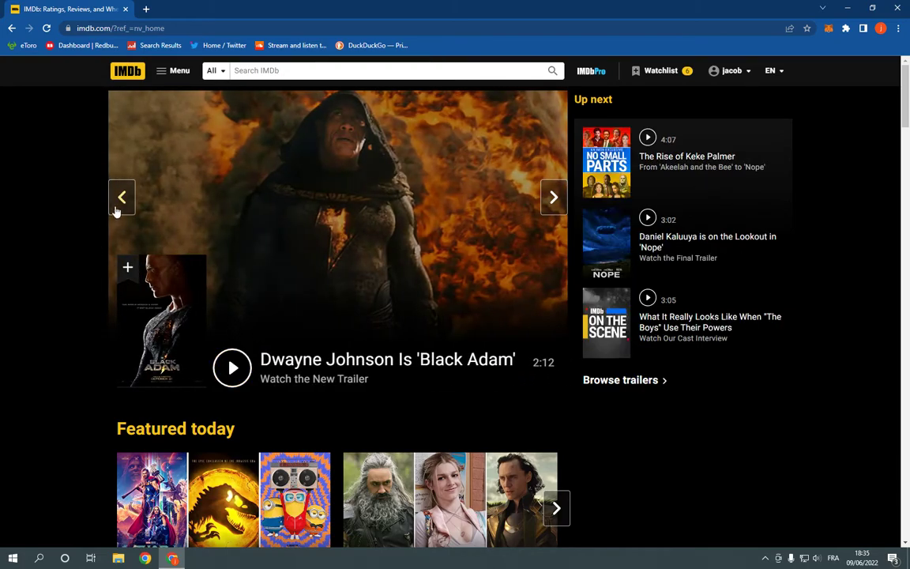
pyautogui.scroll(-3)
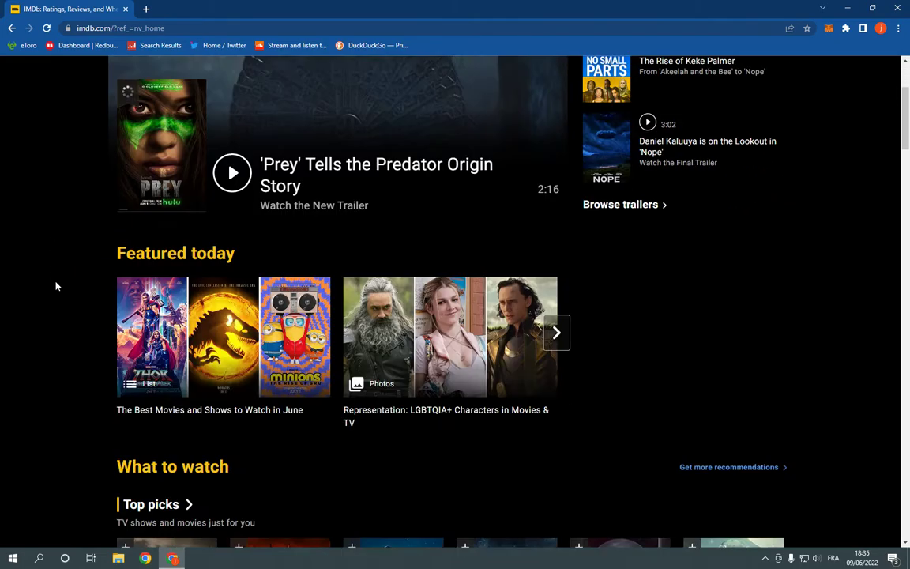
pyautogui.scroll(-3)
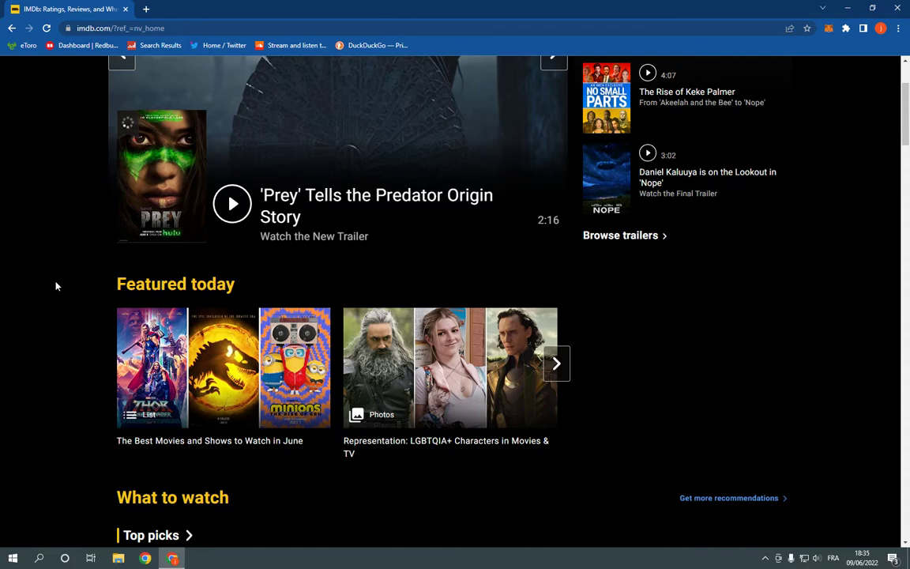
pyautogui.scroll(-3)
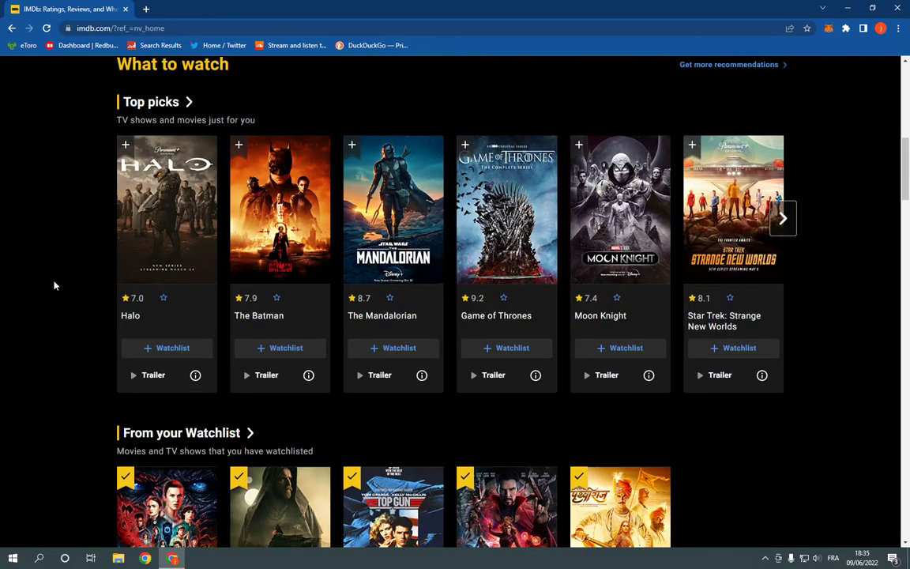